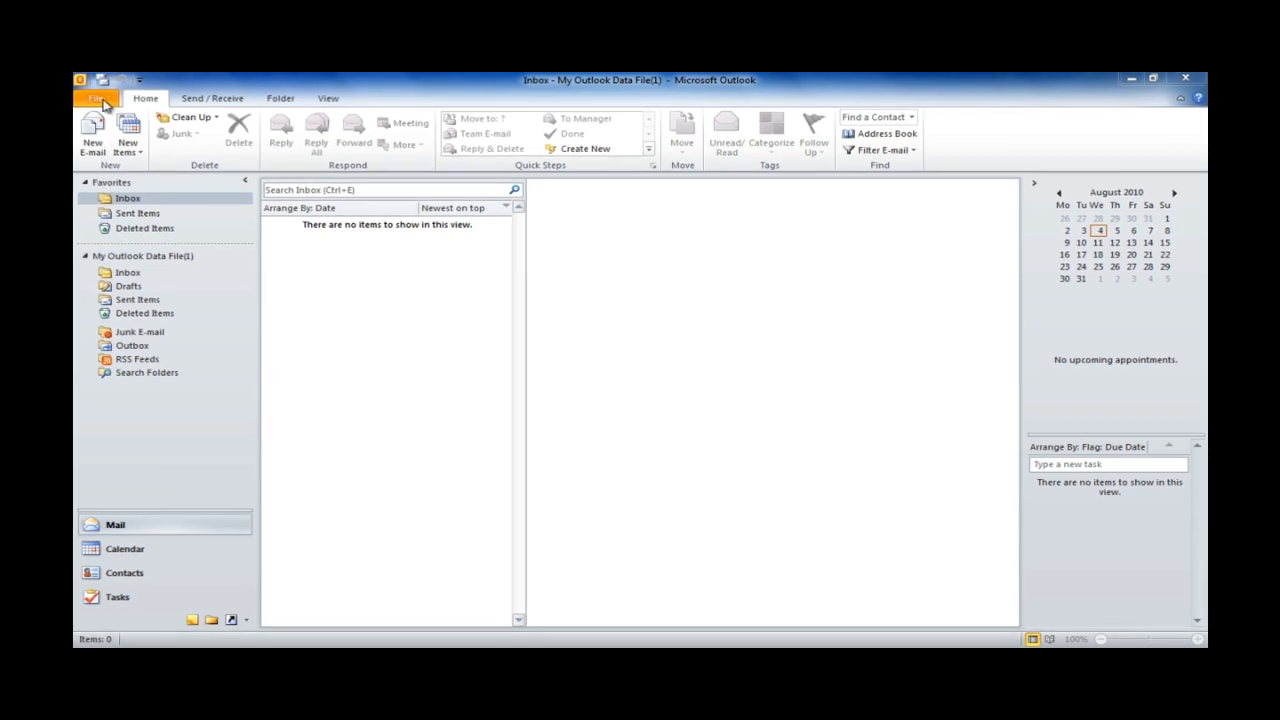
Open the File tab's account Info page, which shows no e-mail account configured.
left_click(95, 97)
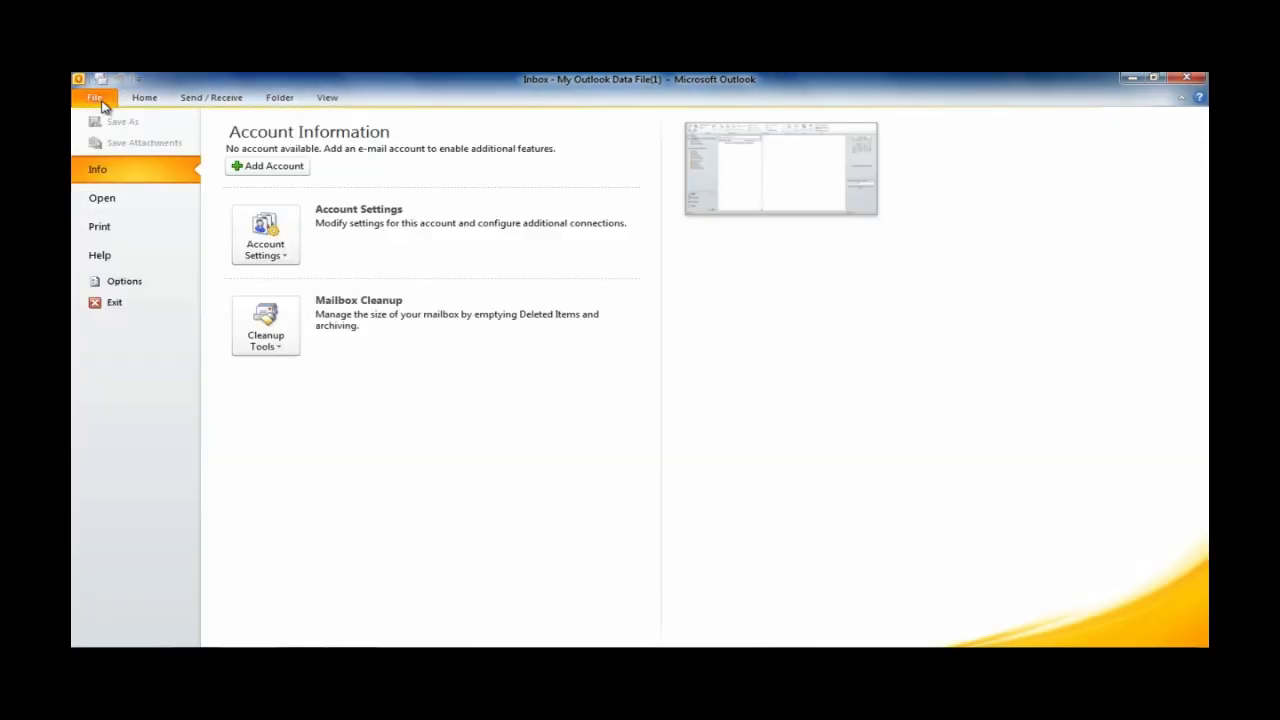
mouse_move(267, 165)
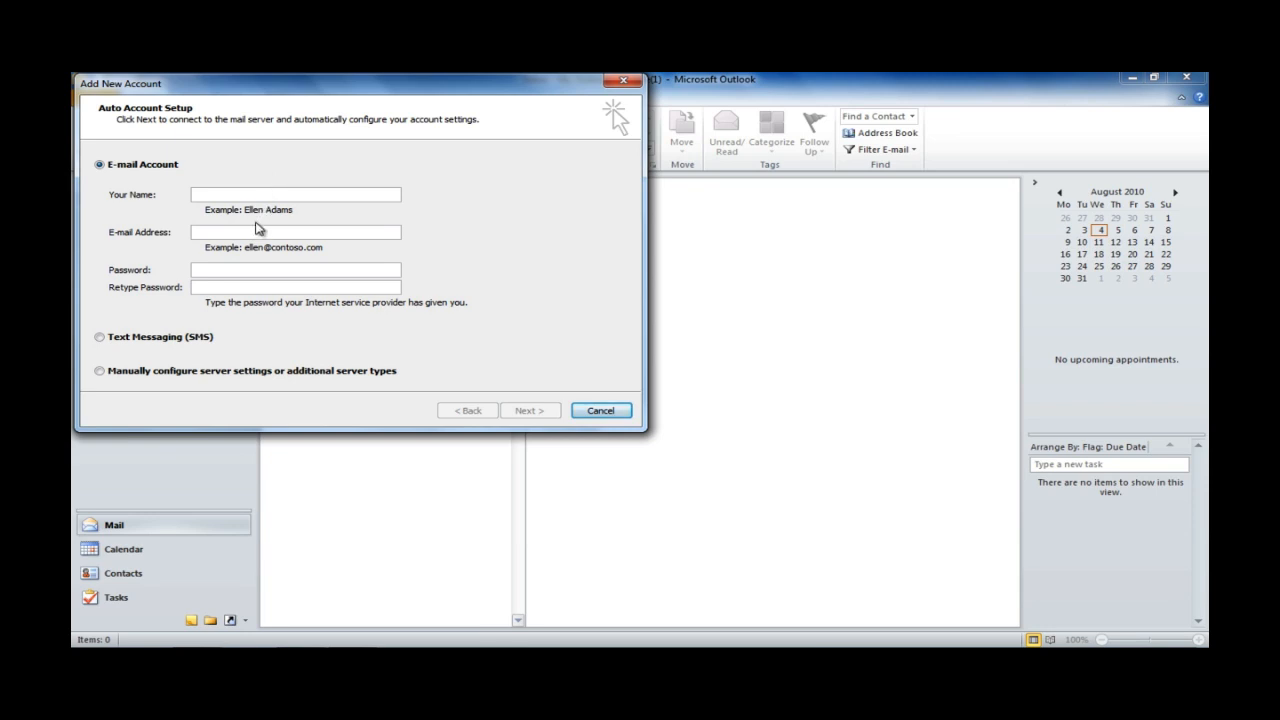
mouse_move(233, 393)
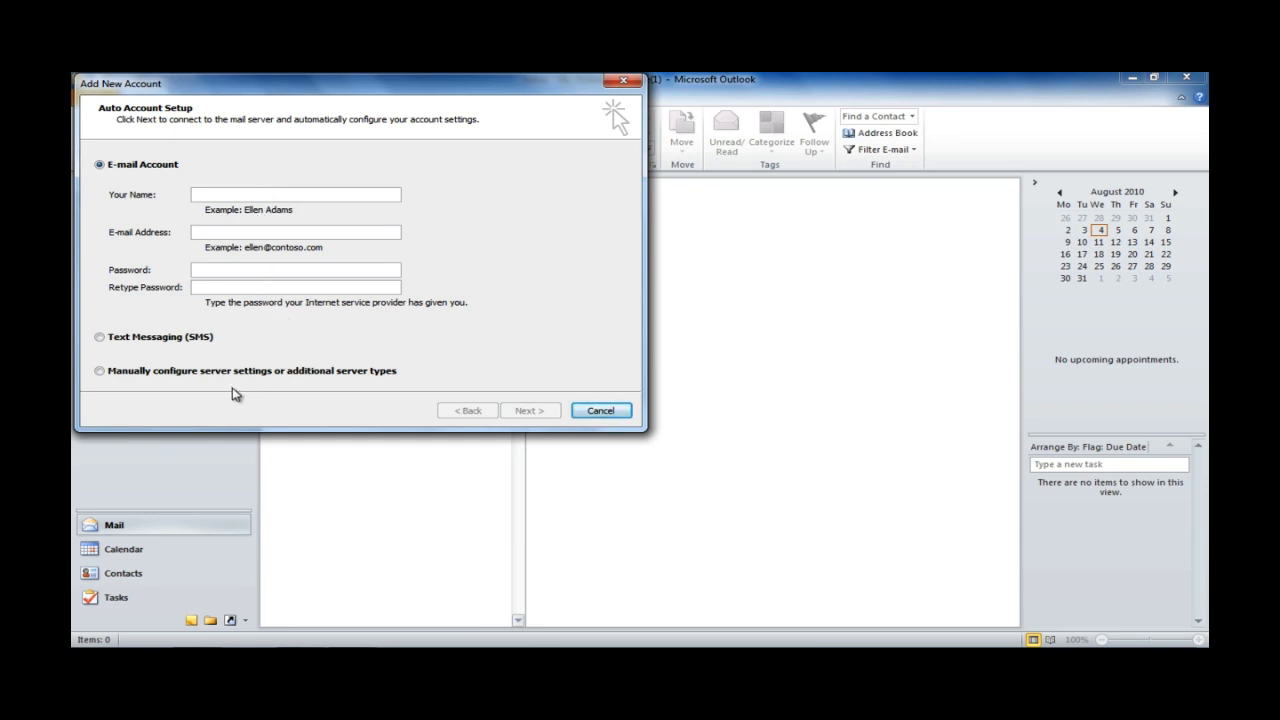
mouse_move(114, 572)
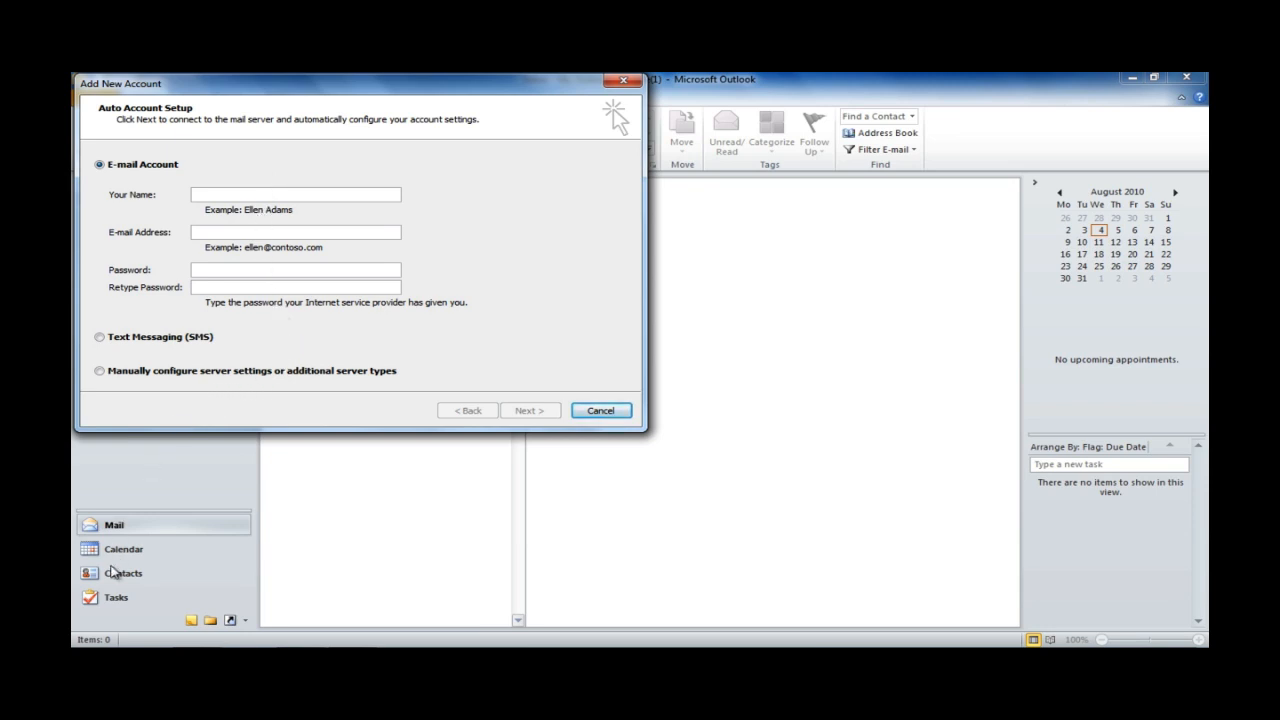
left_click(93, 633)
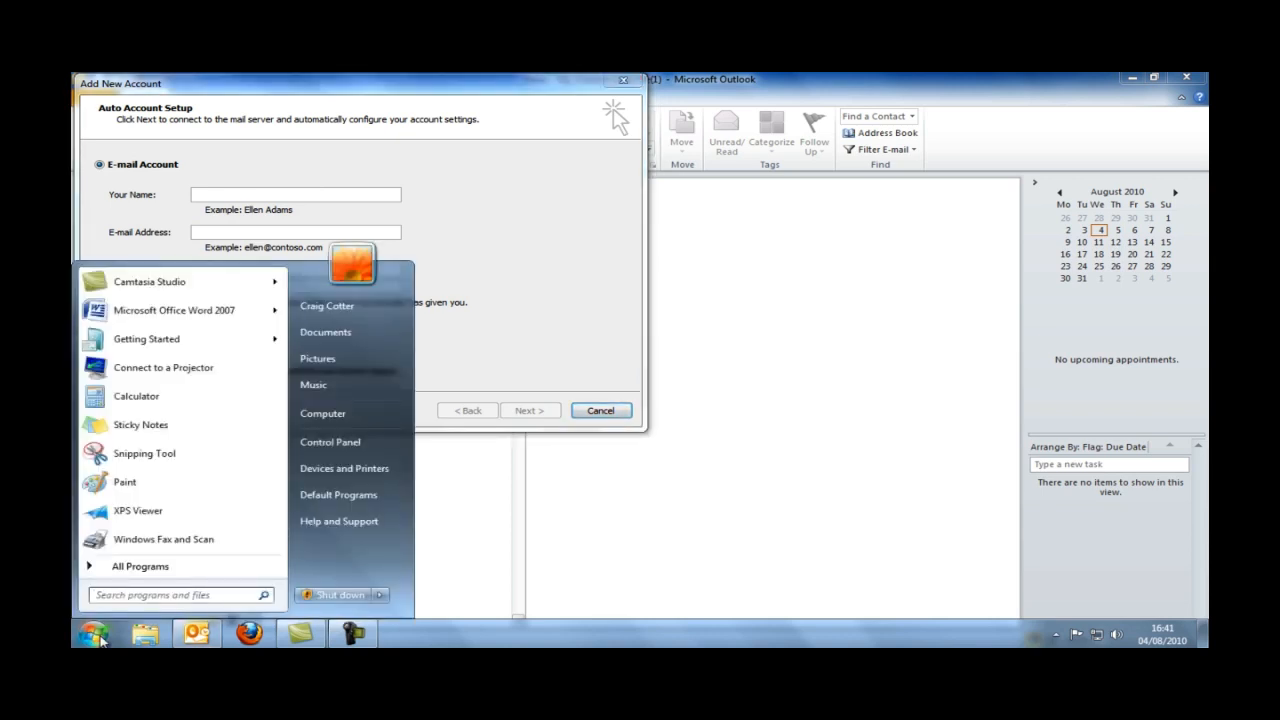
mouse_move(330, 442)
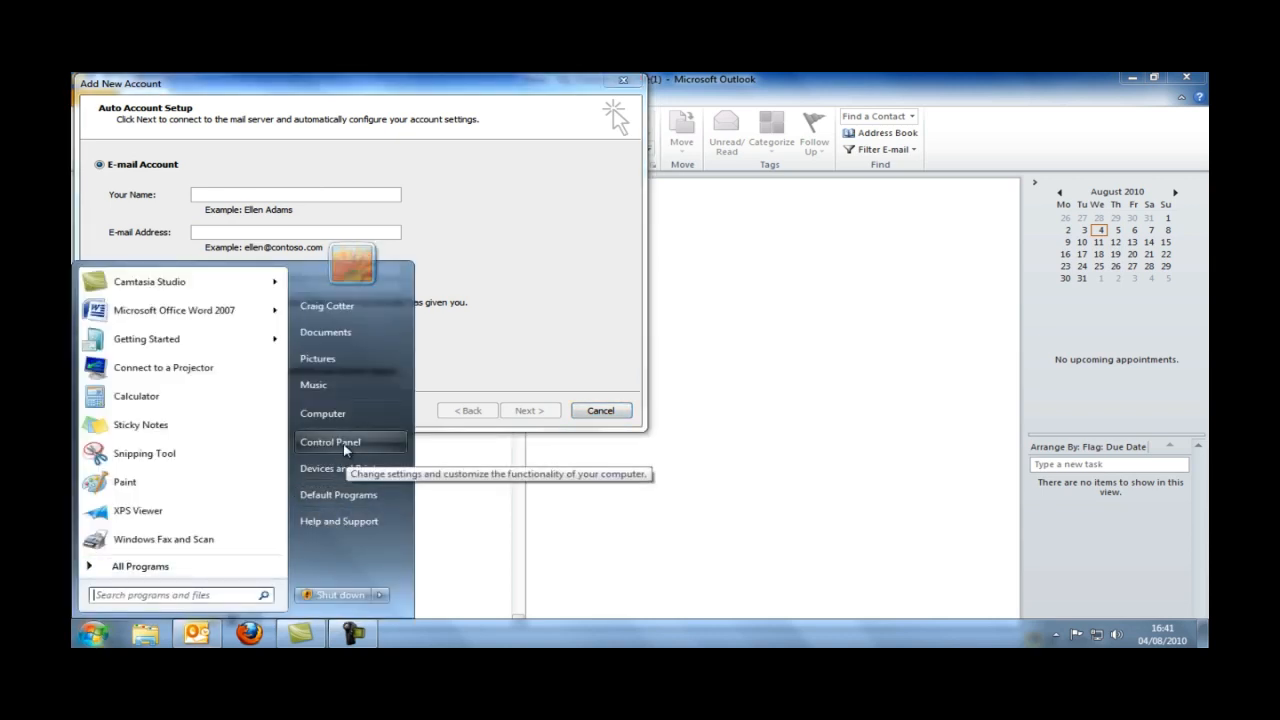
left_click(330, 442)
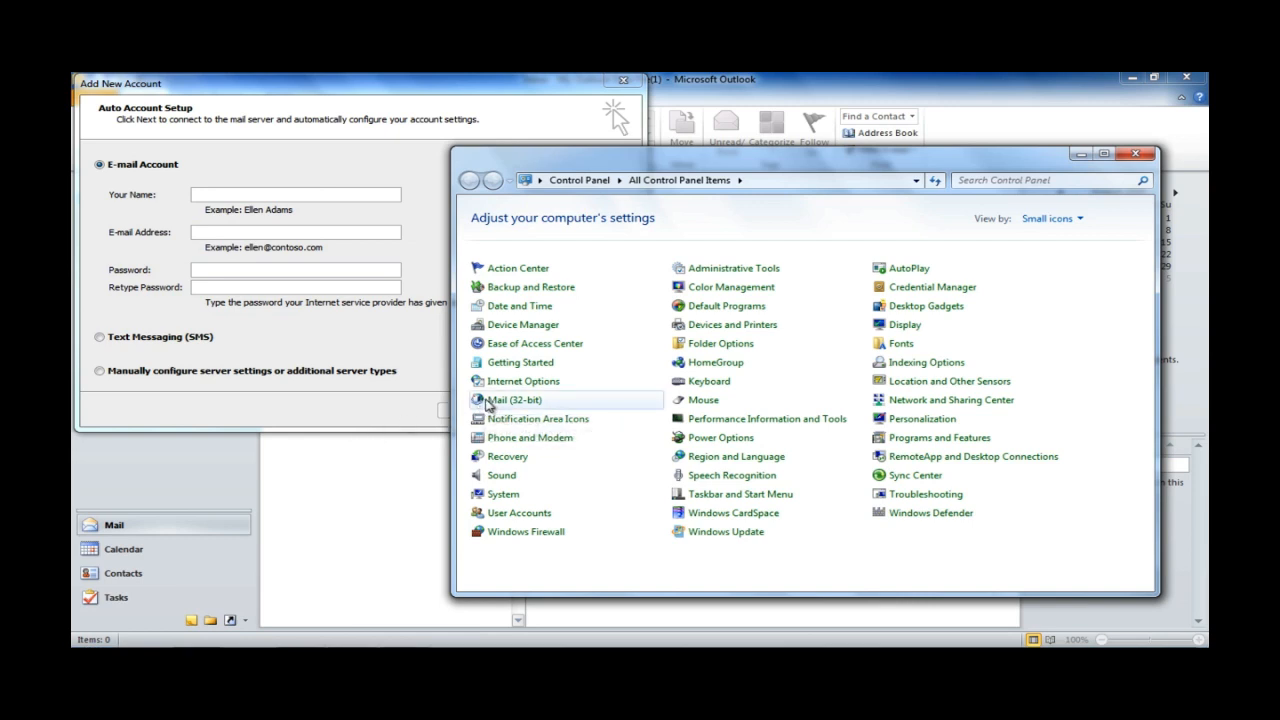
mouse_move(514, 399)
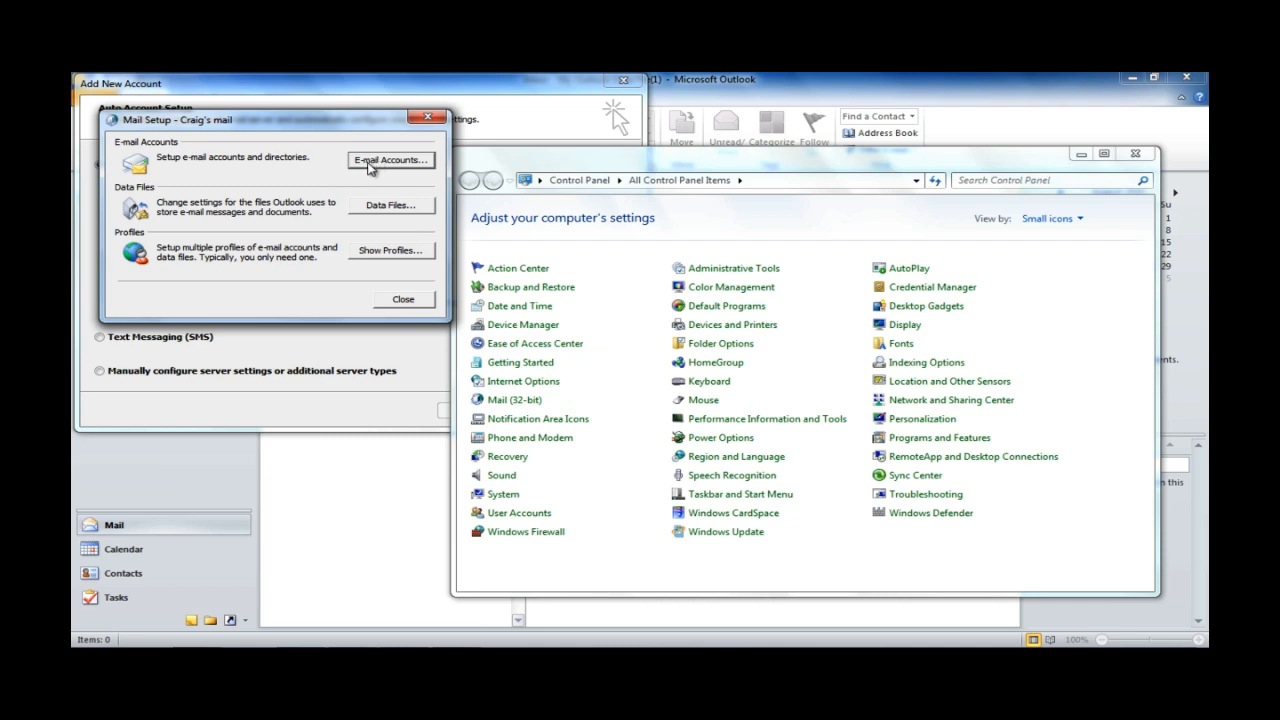
left_click(390, 160)
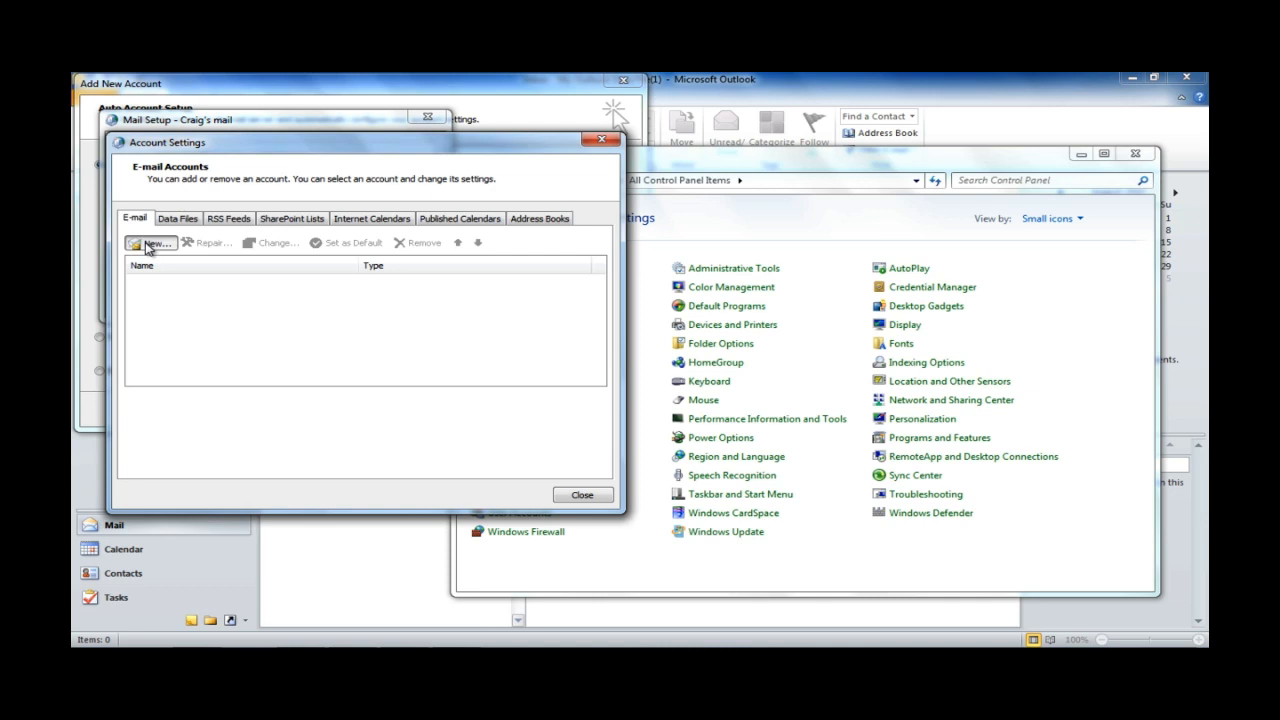
left_click(152, 243)
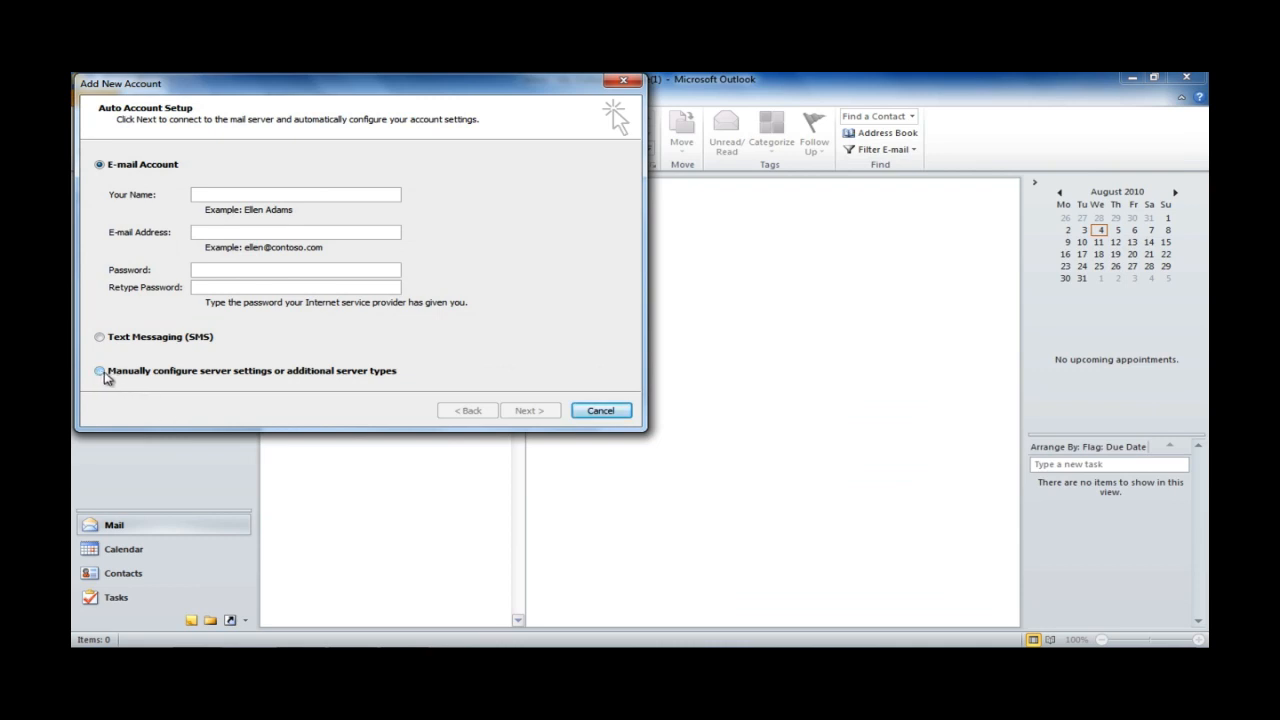
Choose manual server configuration, then select Internet E-mail as the service type.
left_click(99, 371)
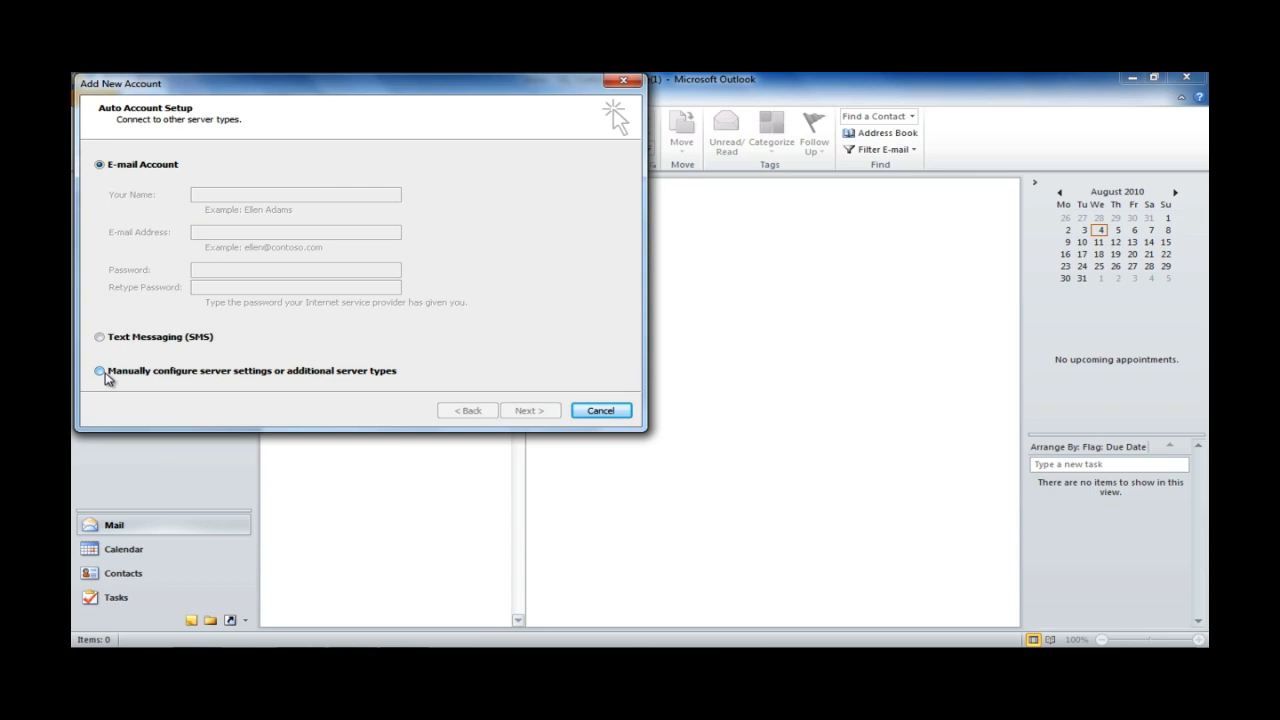
left_click(99, 371)
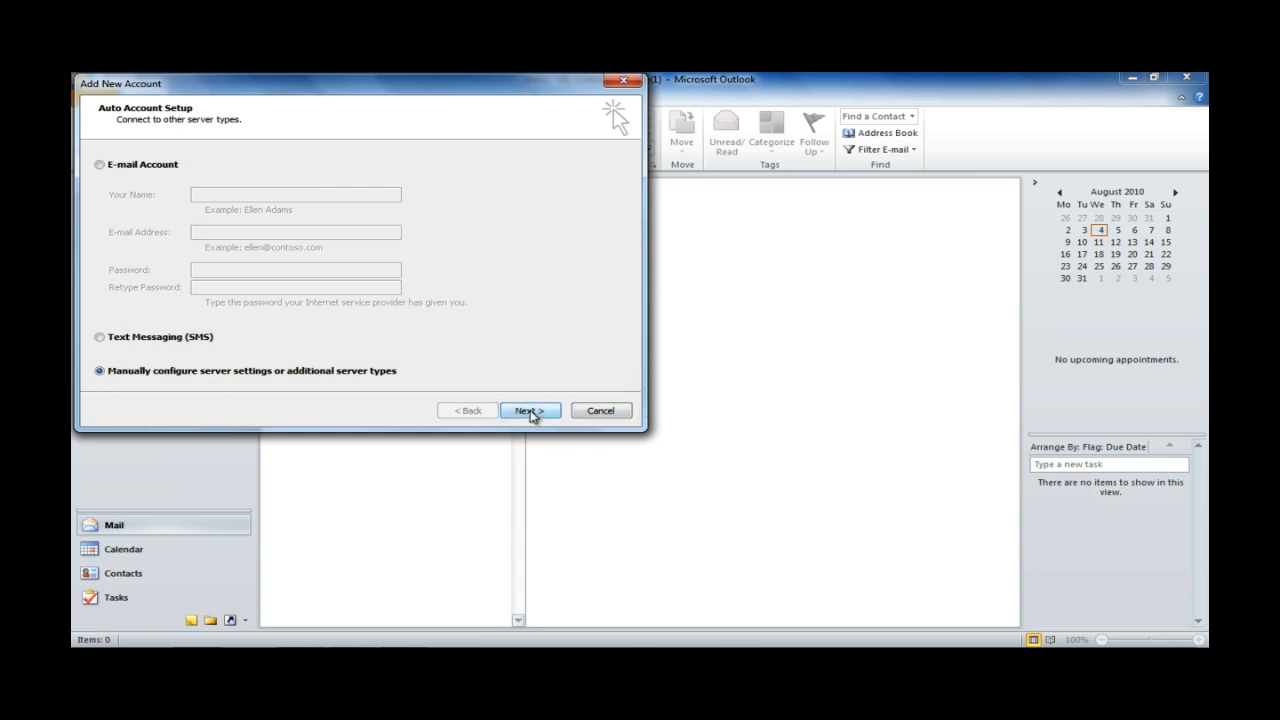
left_click(529, 410)
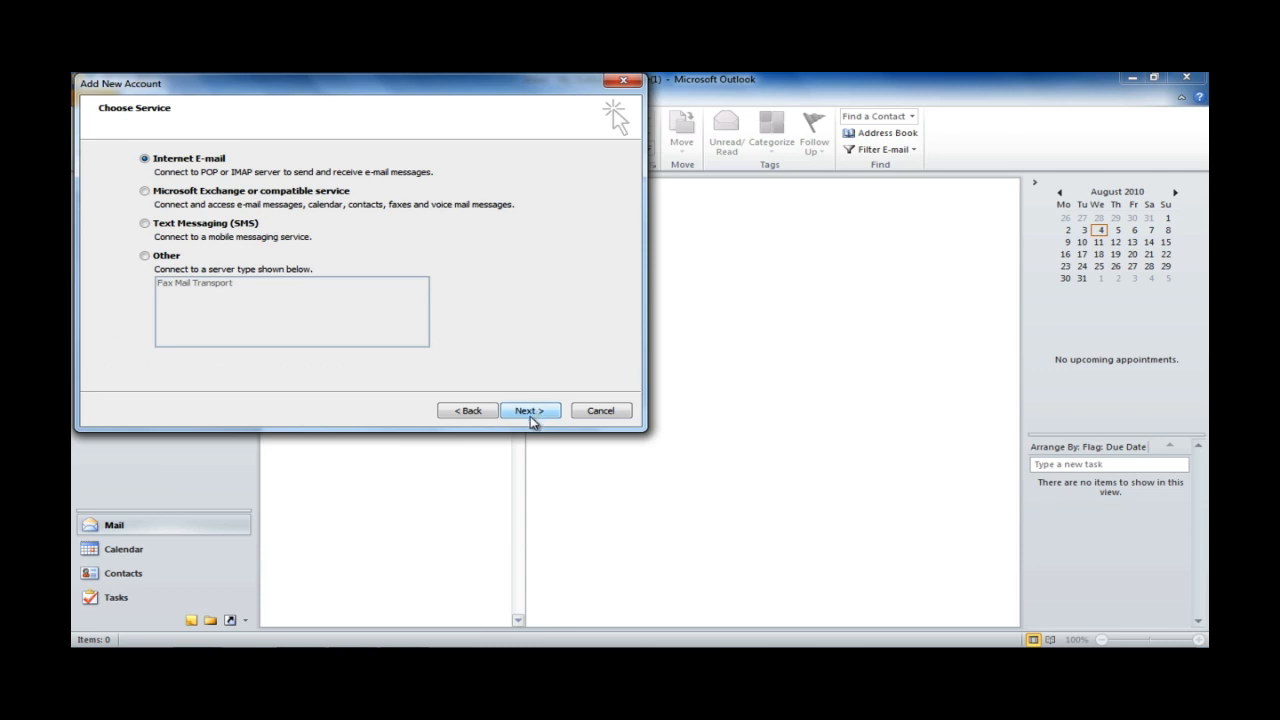
left_click(530, 410)
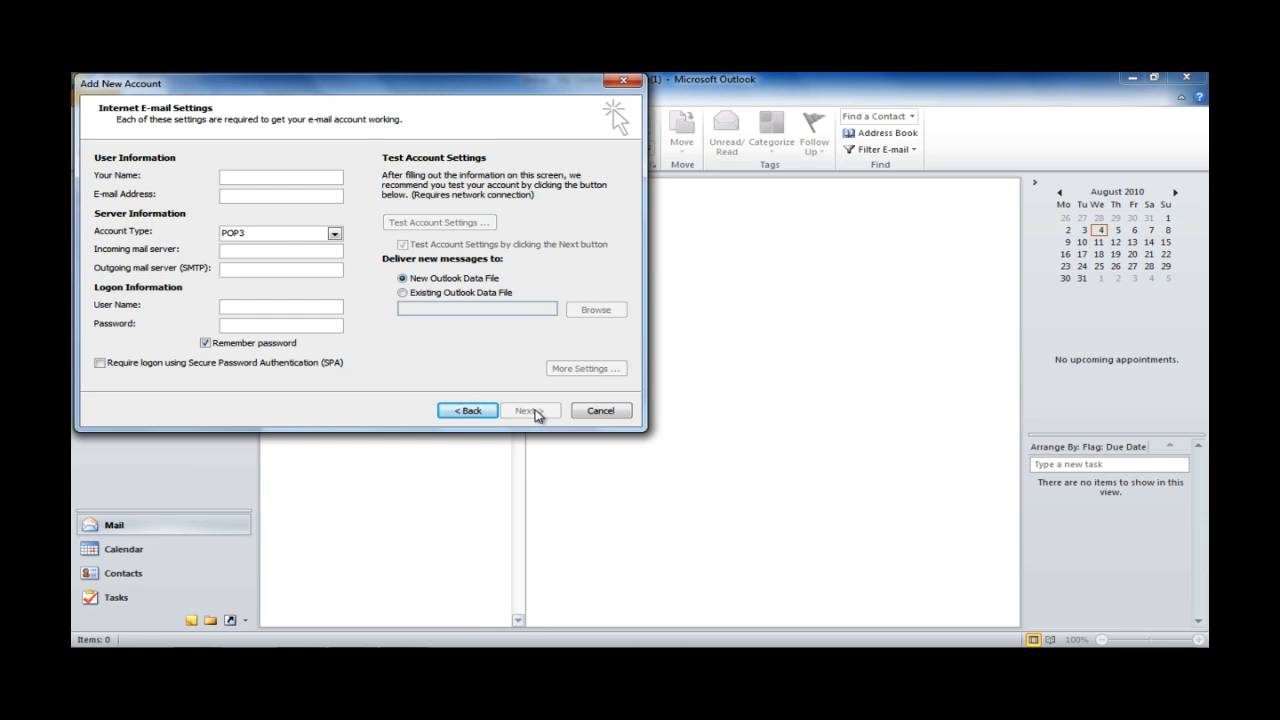
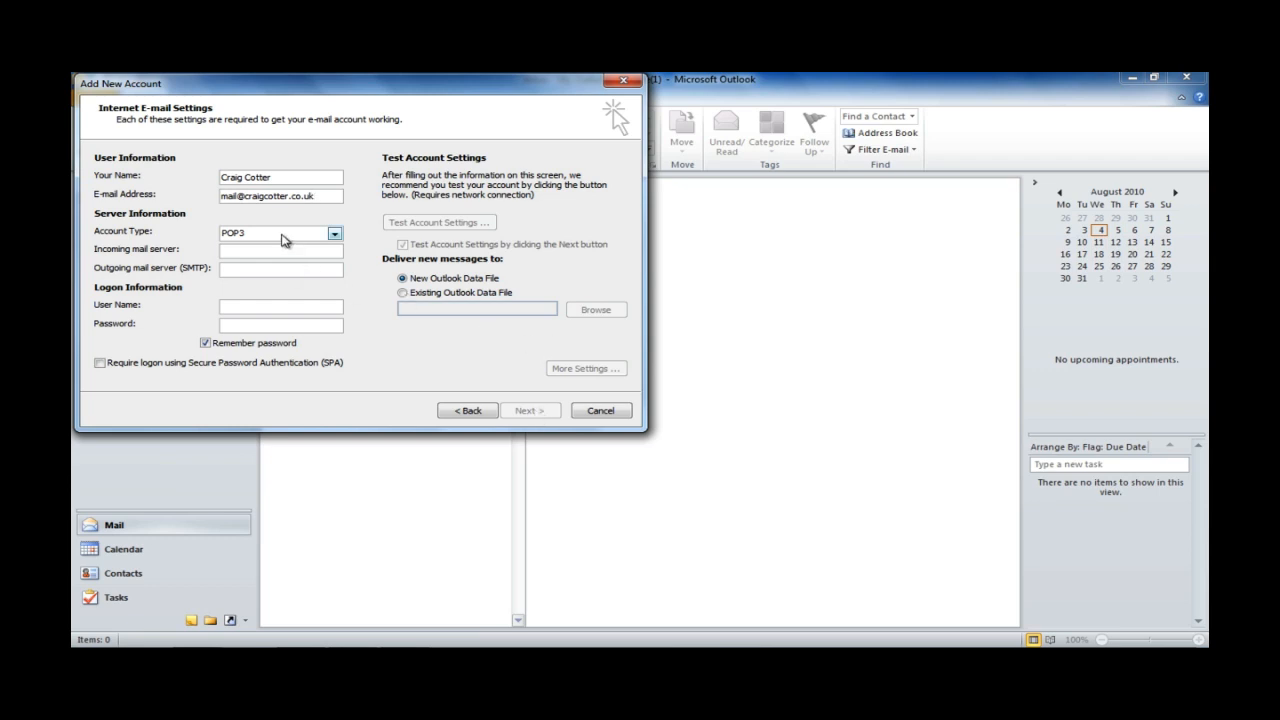
left_click(334, 233)
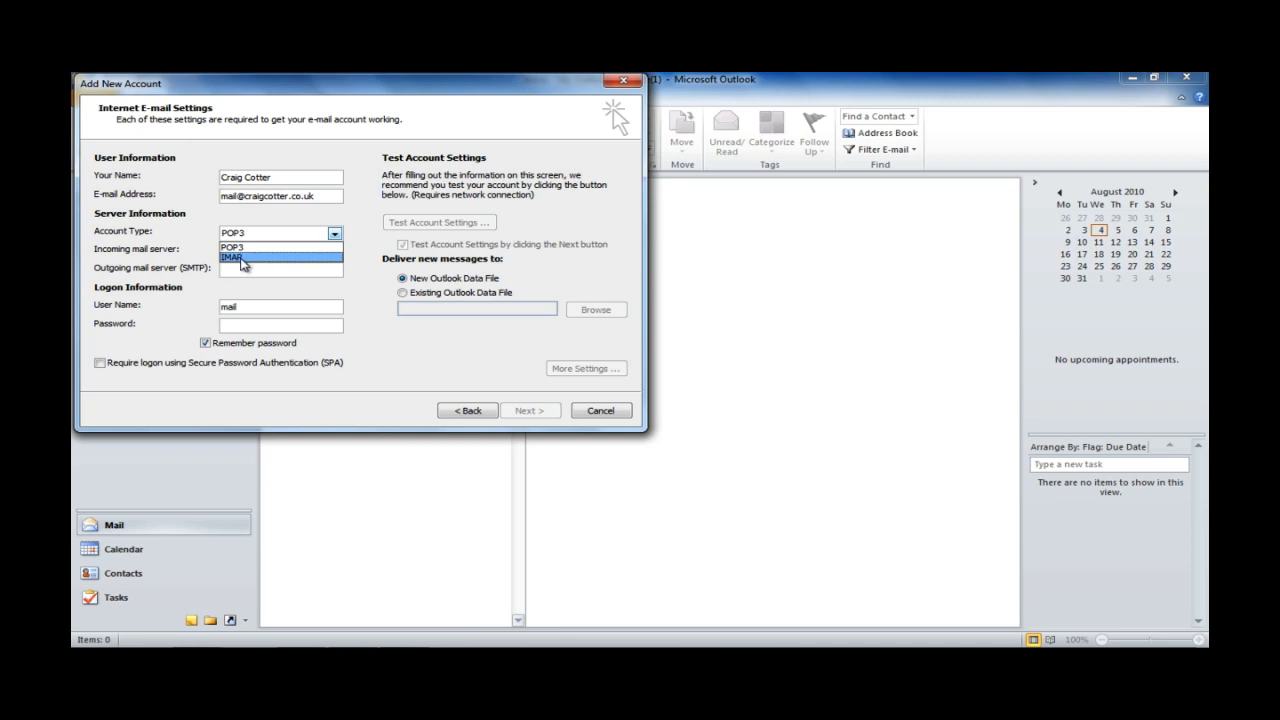
left_click(231, 257)
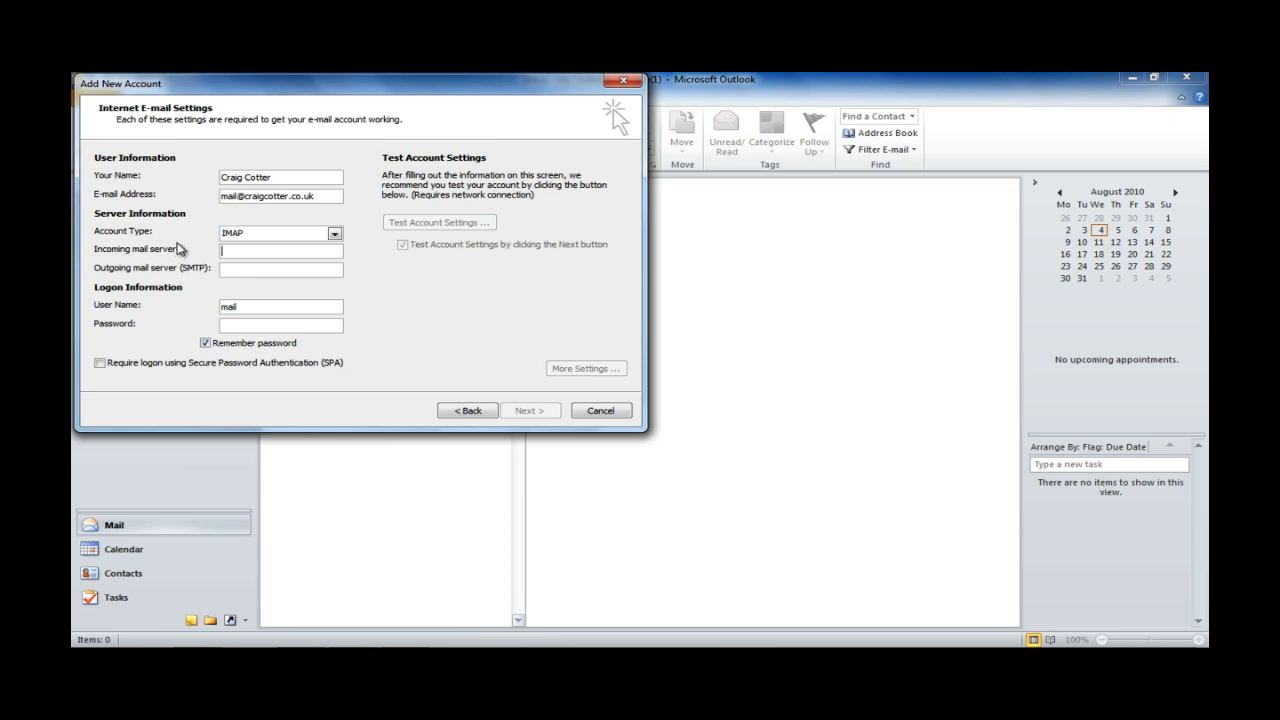
mouse_move(201, 241)
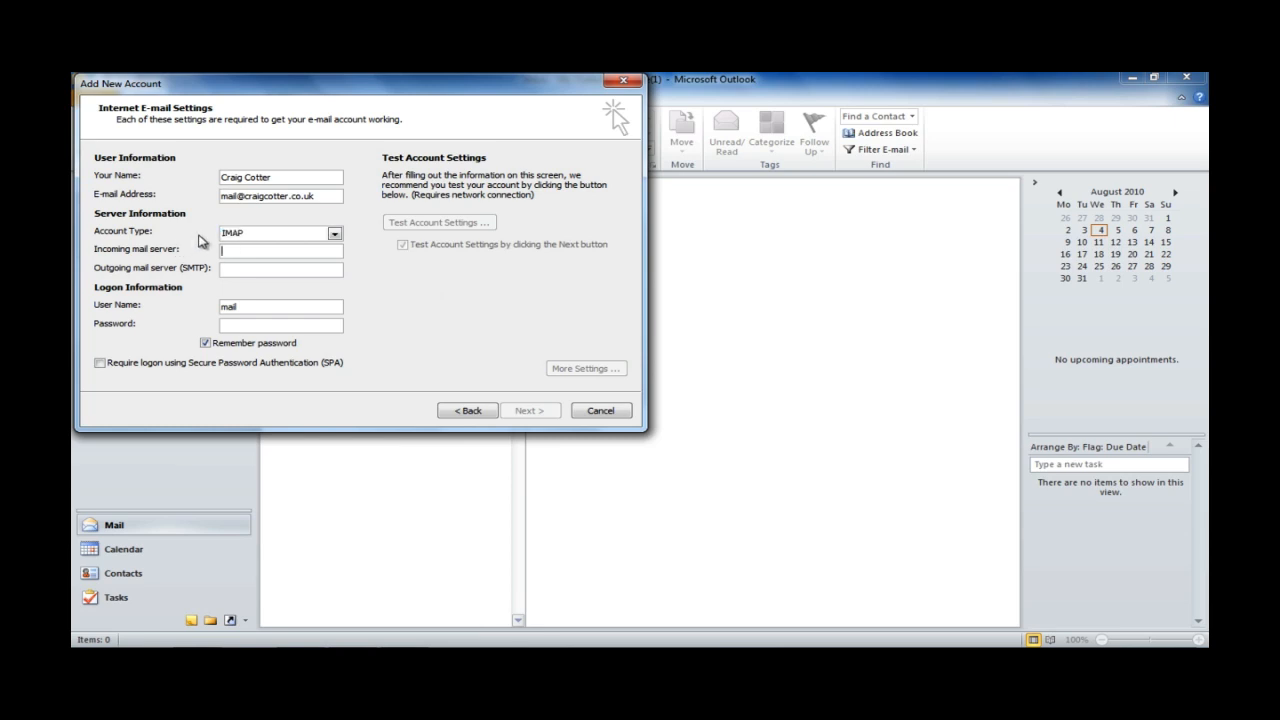
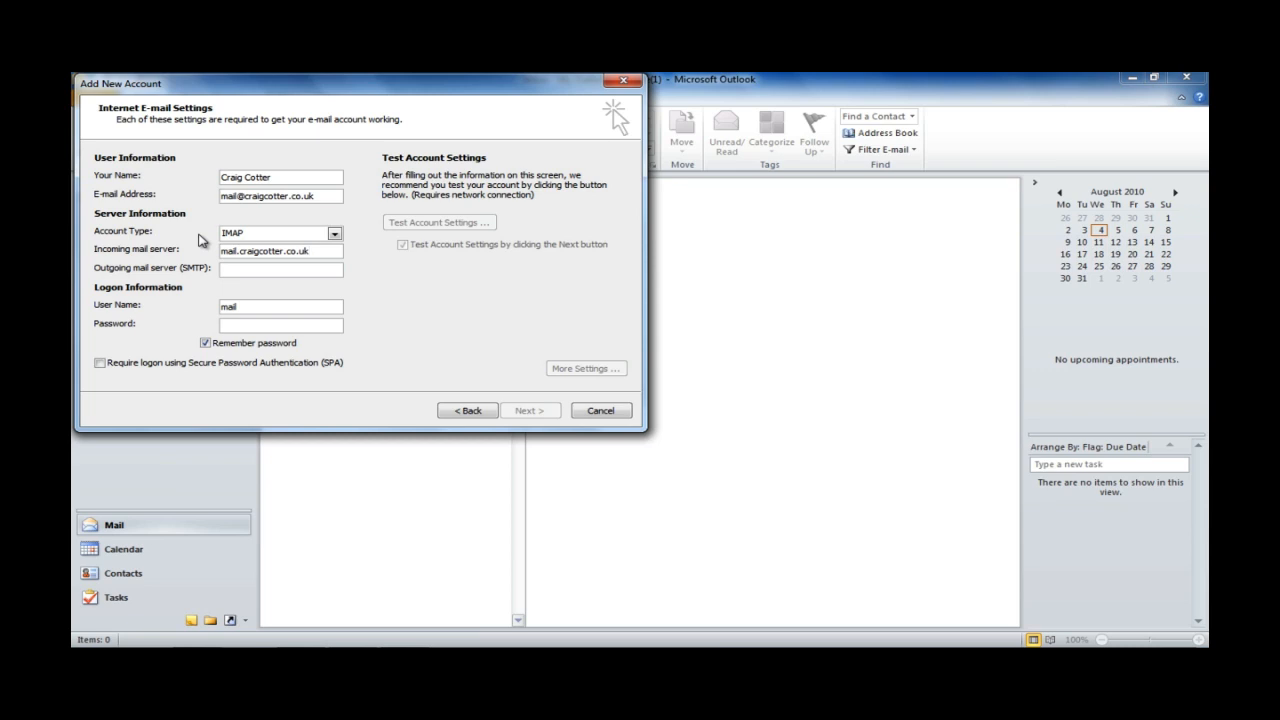
left_click(280, 250)
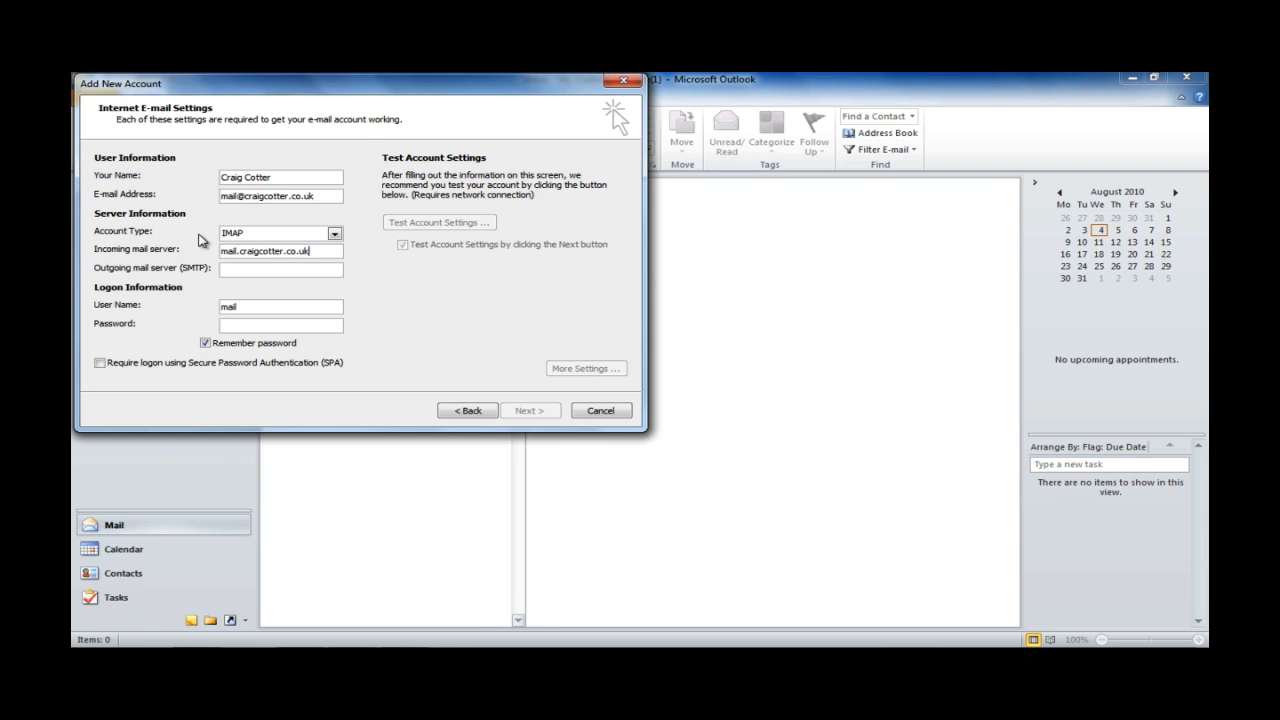
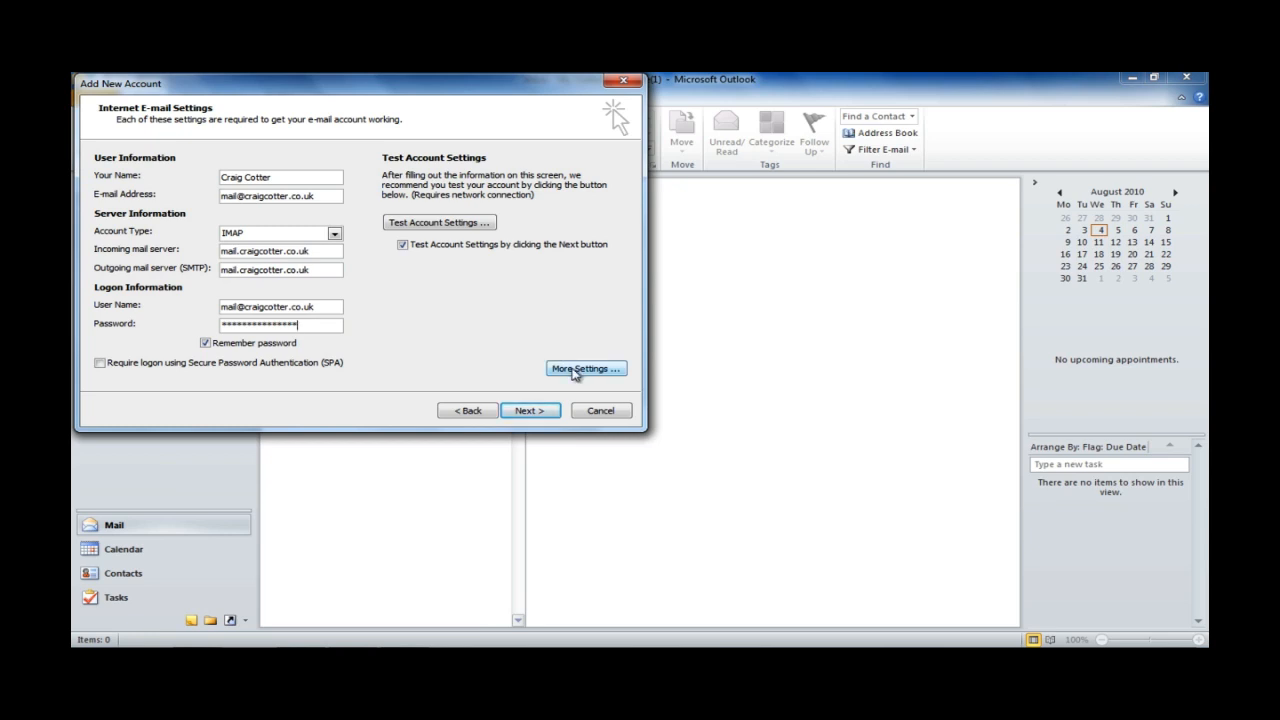
In More Settings, require outgoing server authentication, review the Advanced ports, and confirm.
left_click(586, 368)
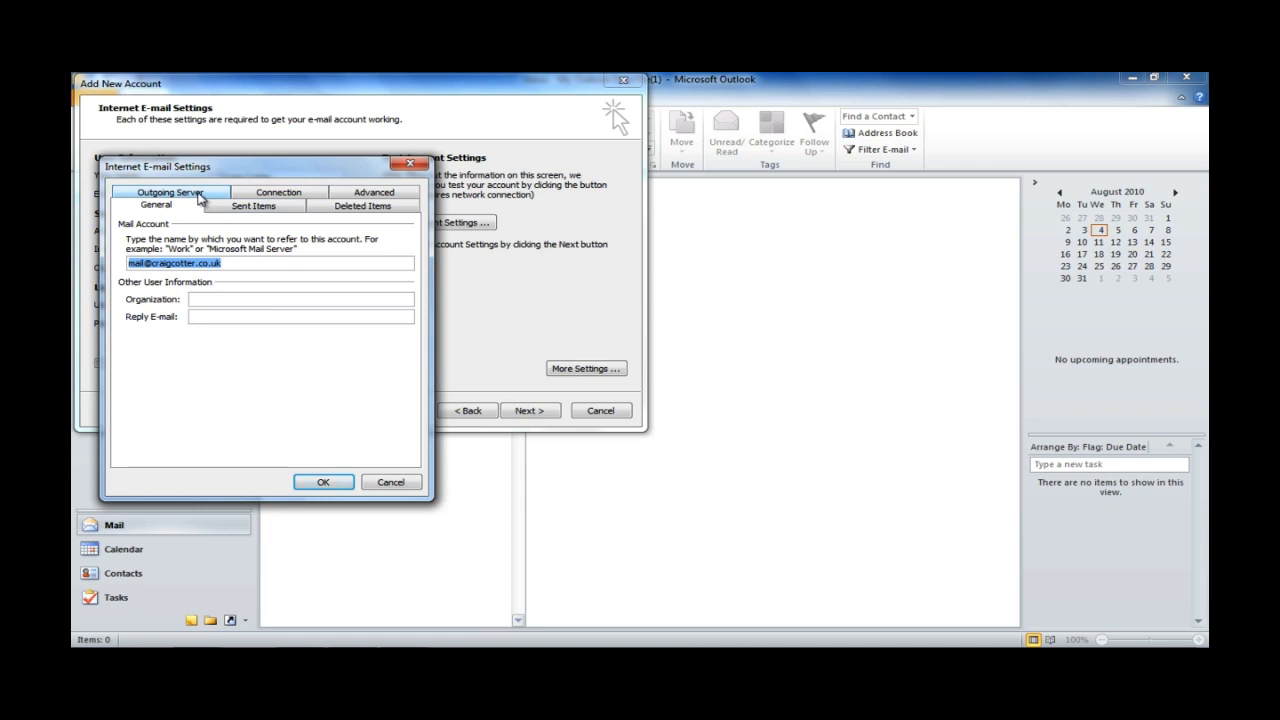
left_click(170, 192)
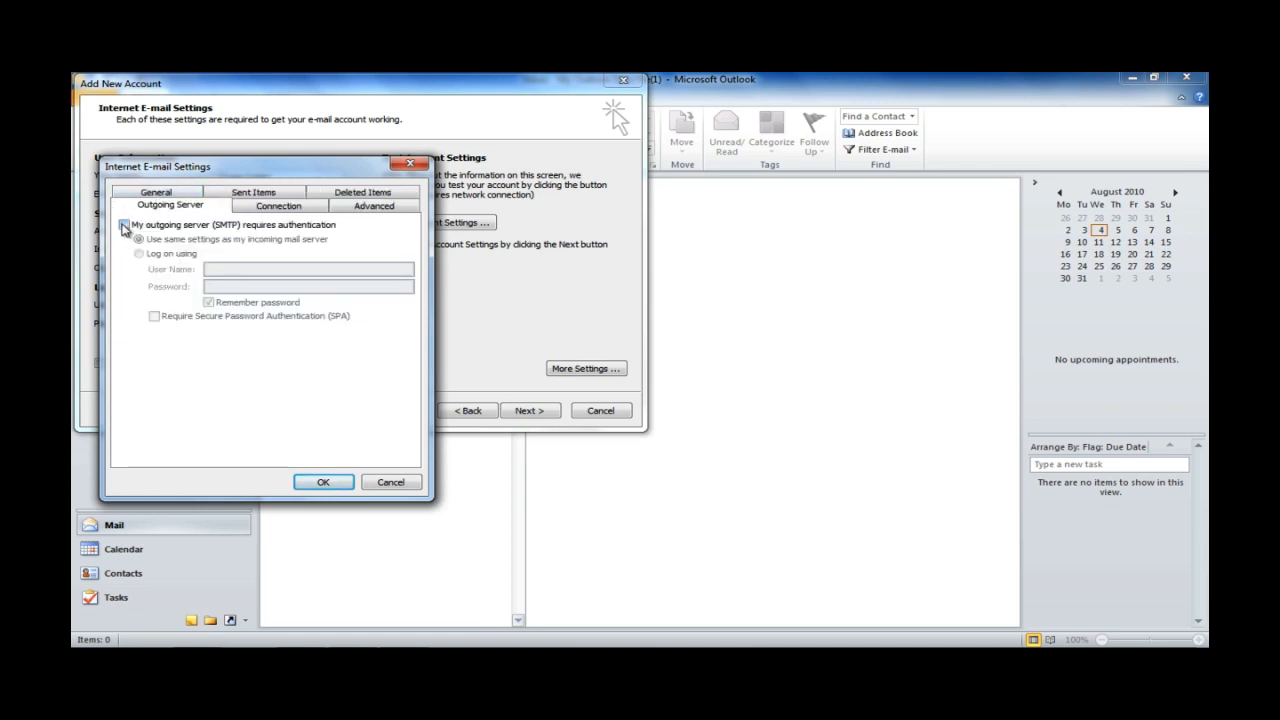
left_click(124, 224)
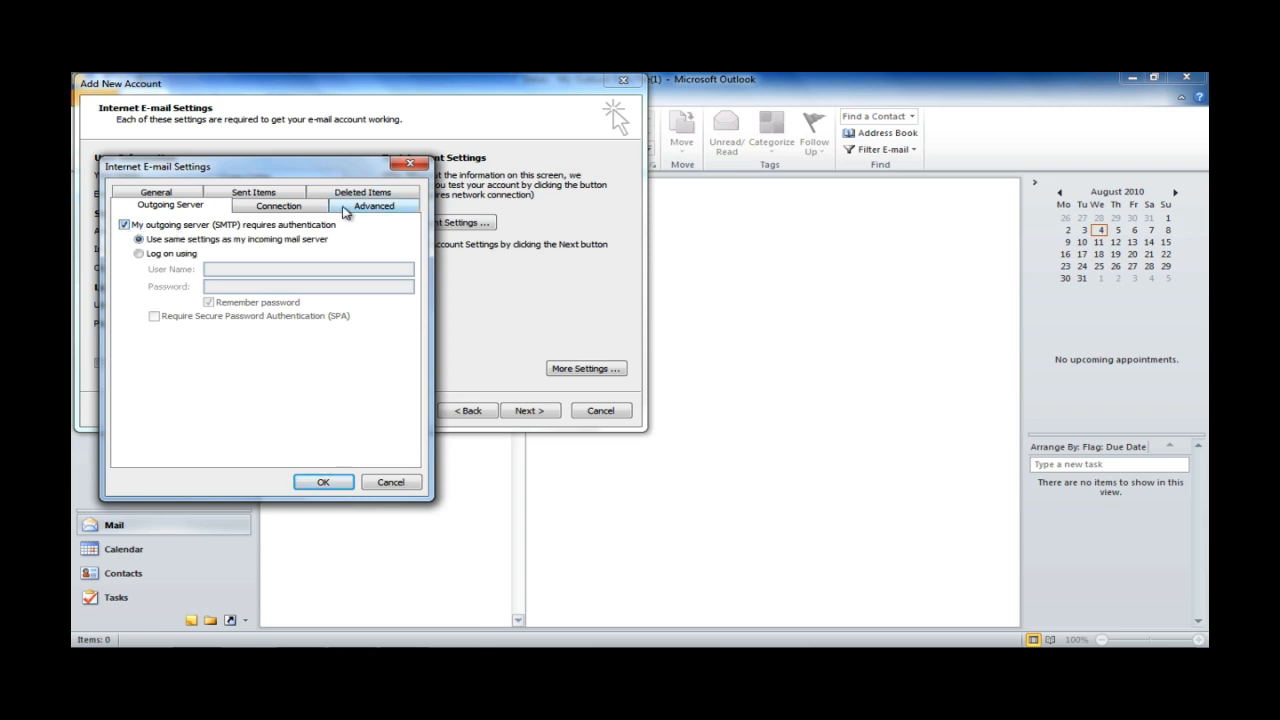
left_click(374, 205)
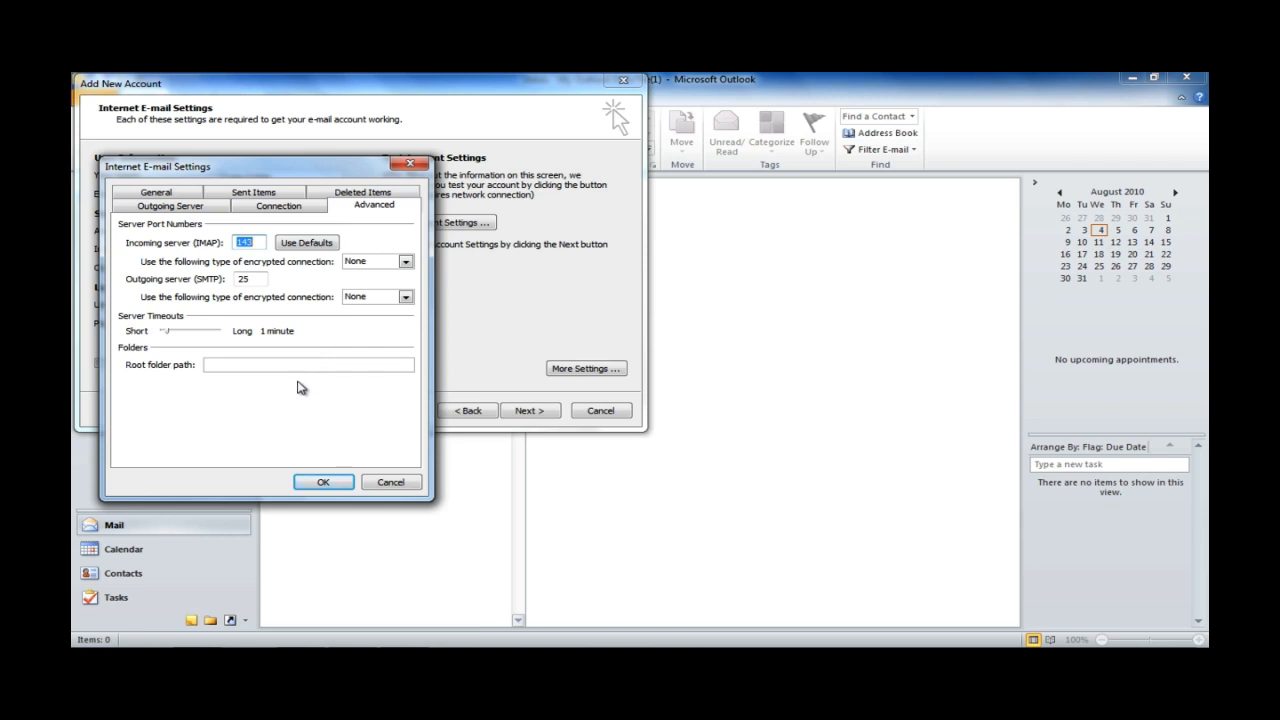
mouse_move(298, 381)
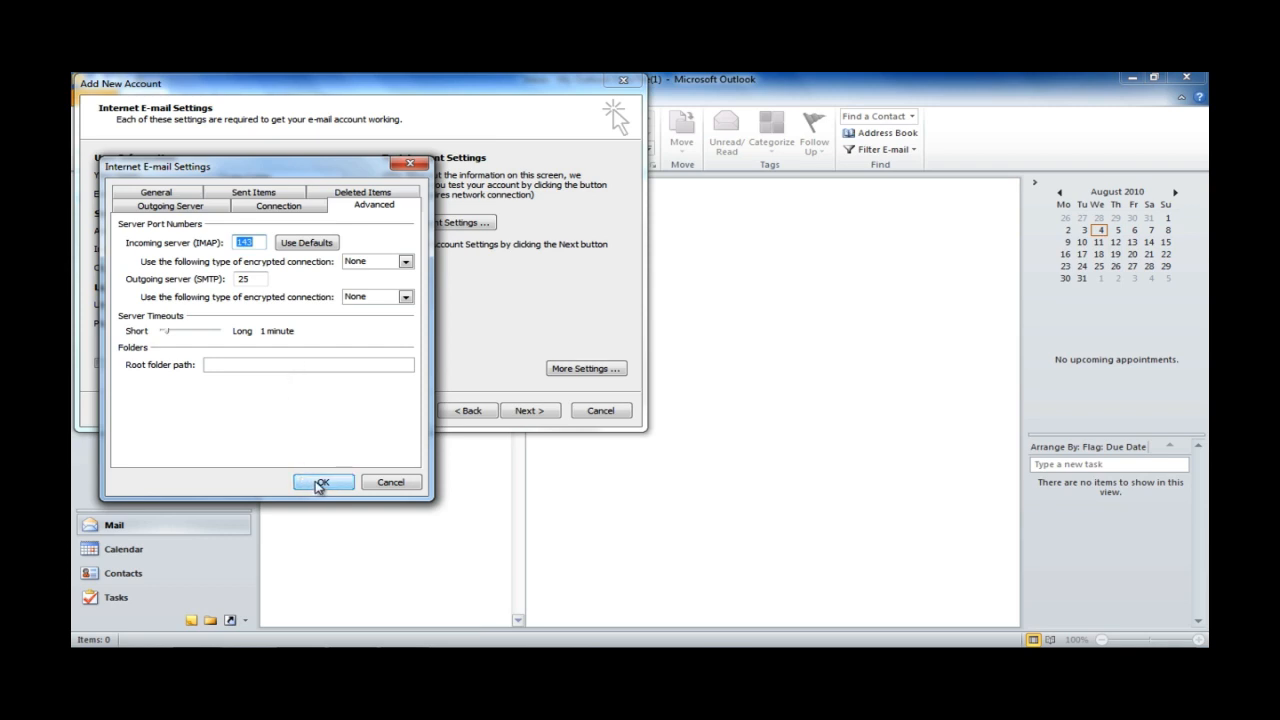
left_click(322, 482)
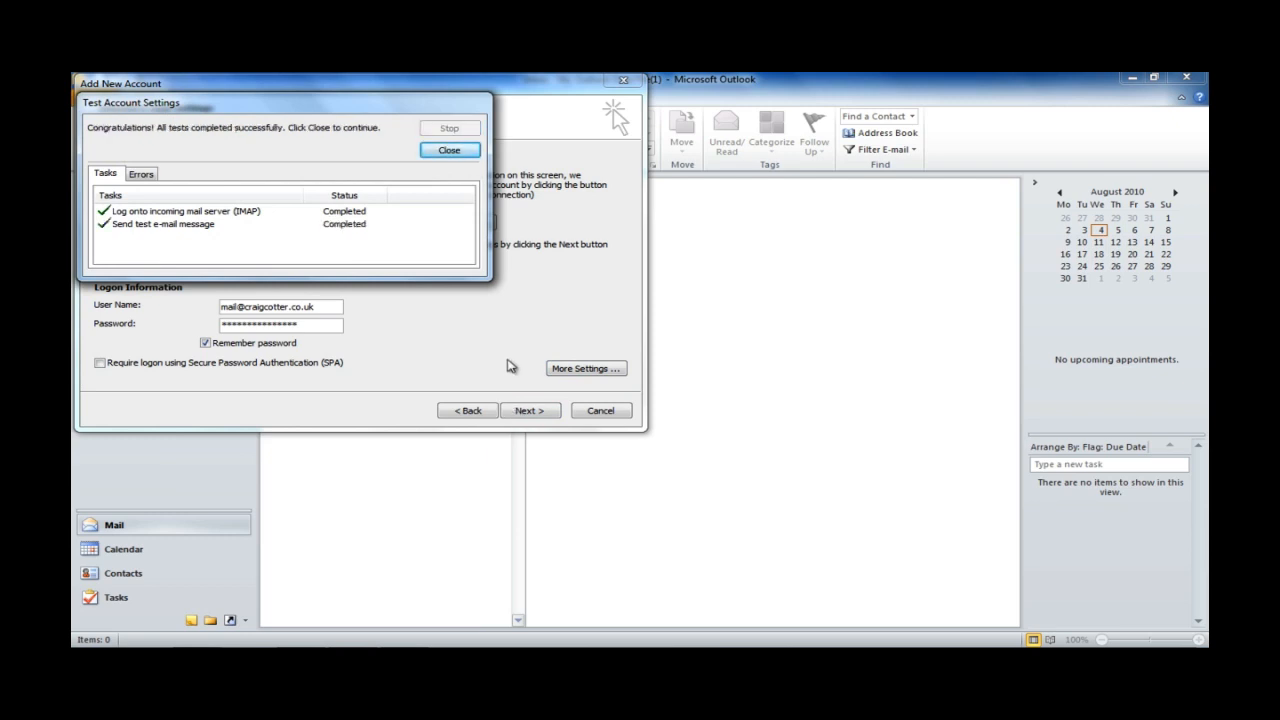
Close the successful Test Account Settings results window.
left_click(449, 149)
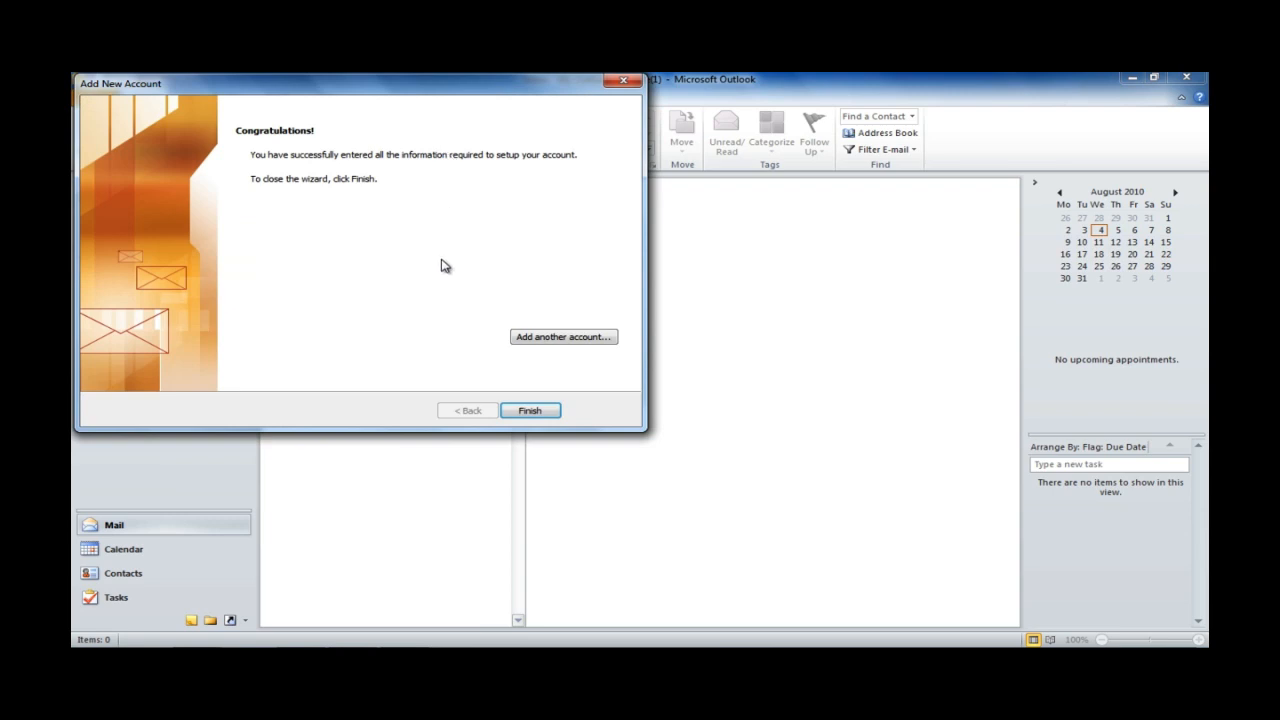